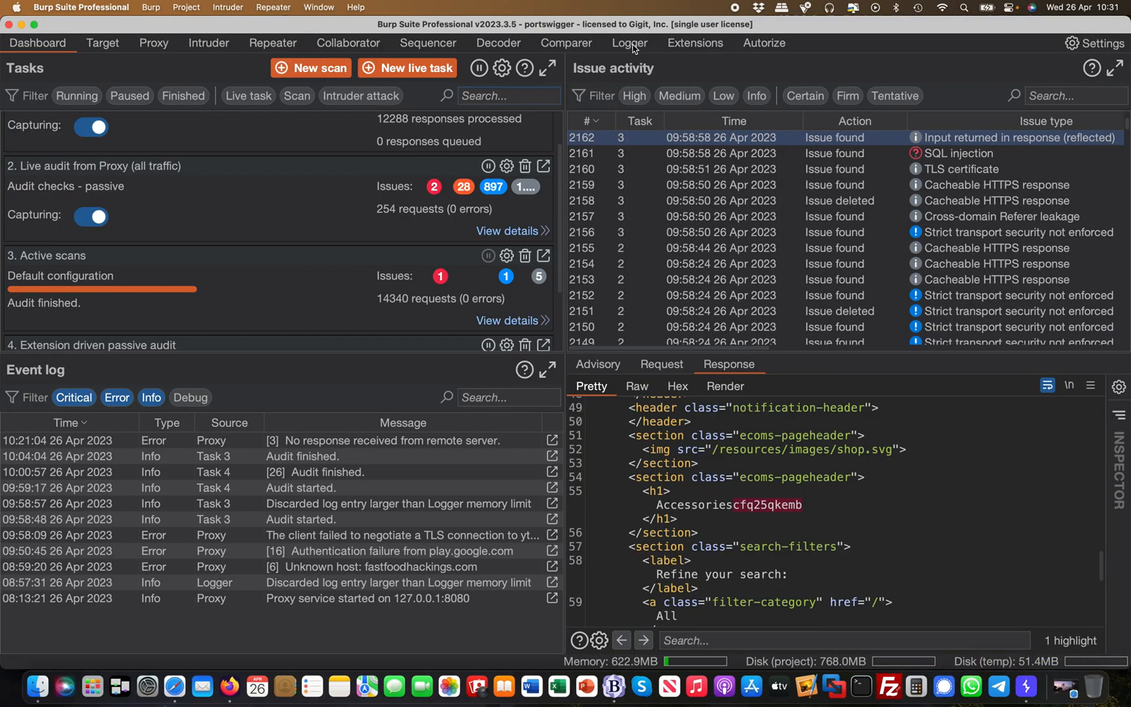
# Step: Find the Autorize entry in the BApp Store, read its description, then return to its tab
pyautogui.click(696, 43)
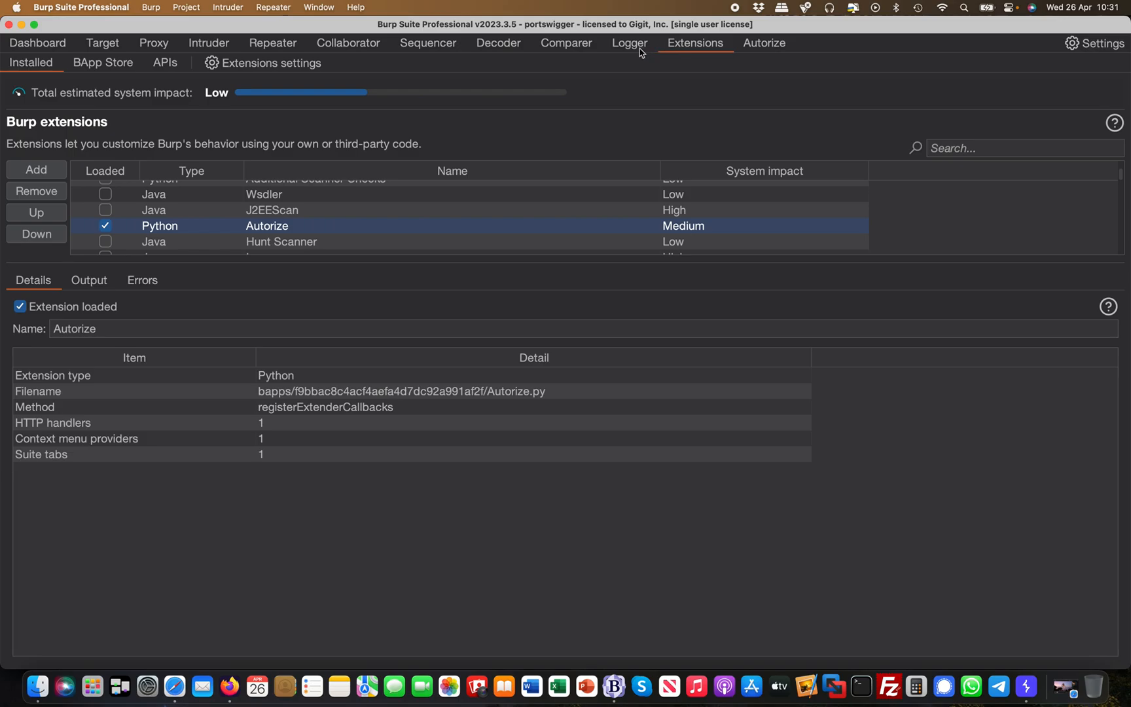
pyautogui.click(103, 63)
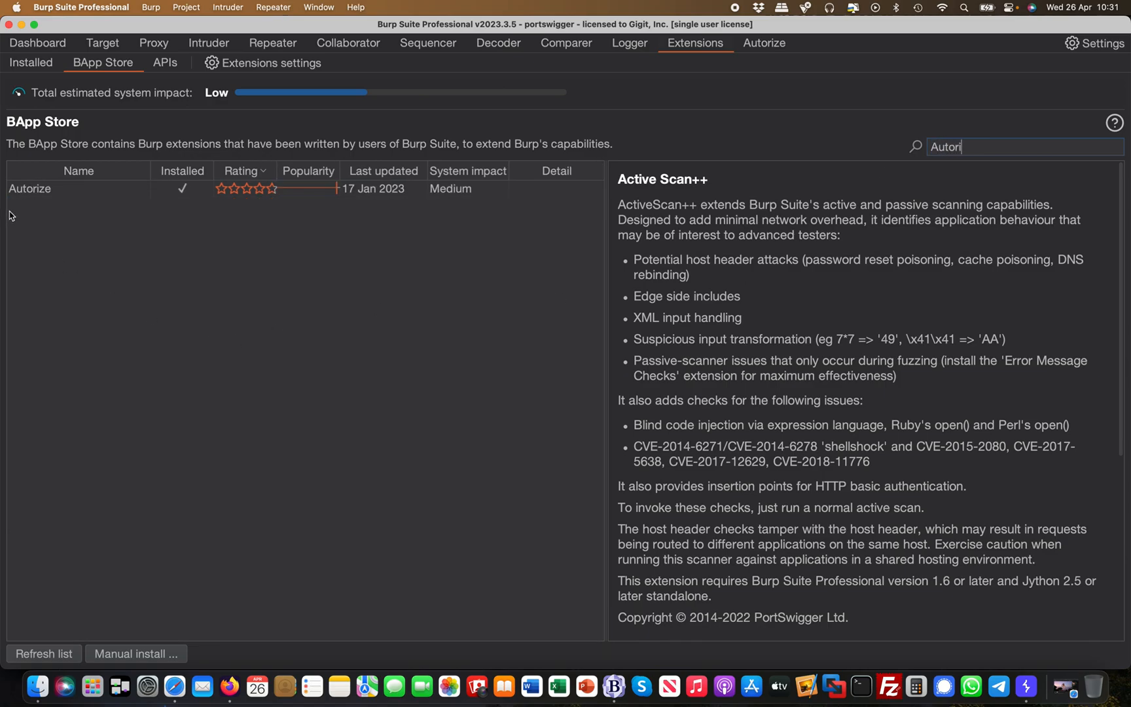
pyautogui.click(79, 188)
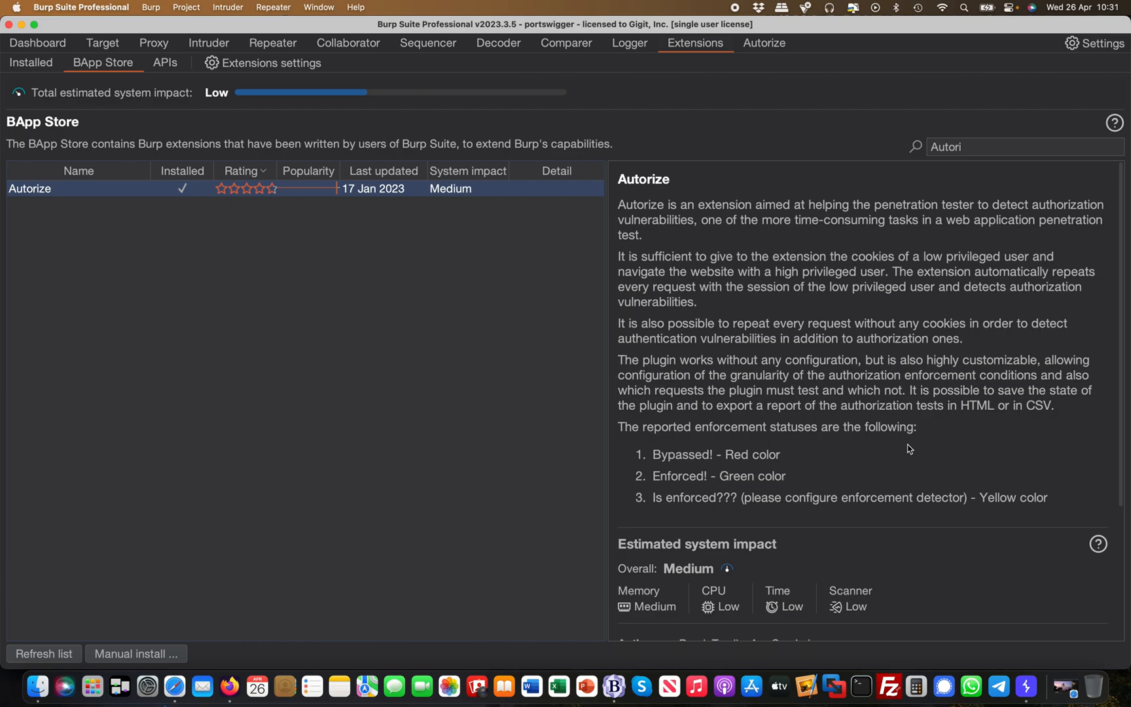
pyautogui.click(764, 43)
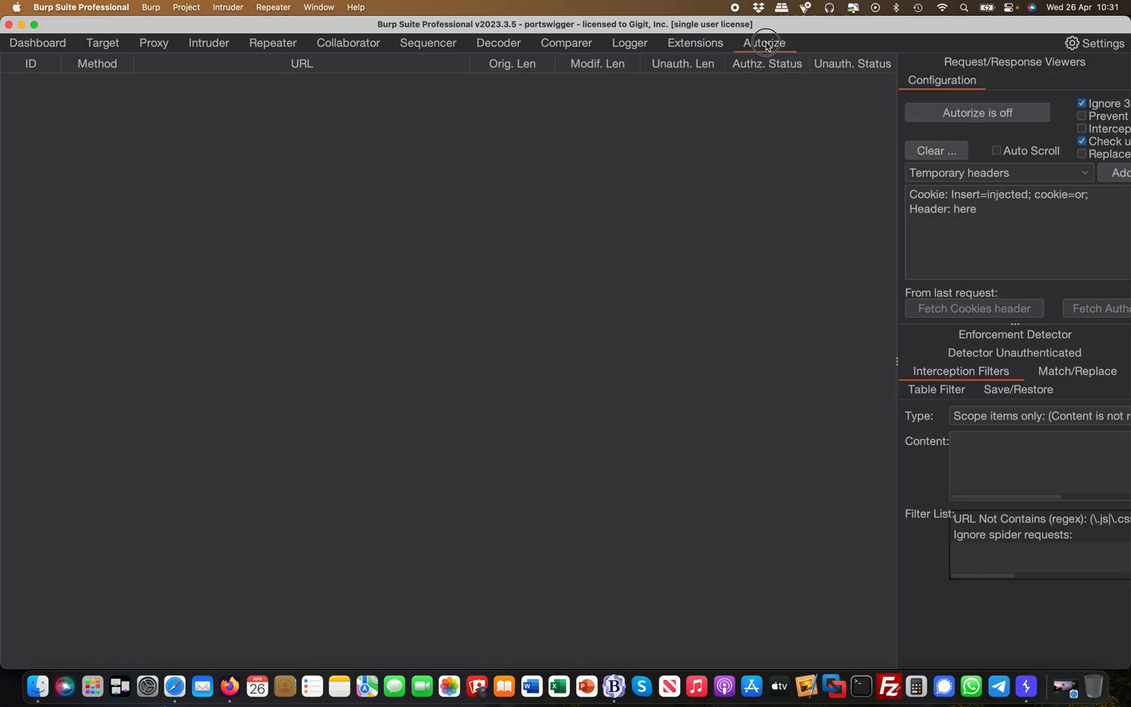
pyautogui.moveTo(952, 250)
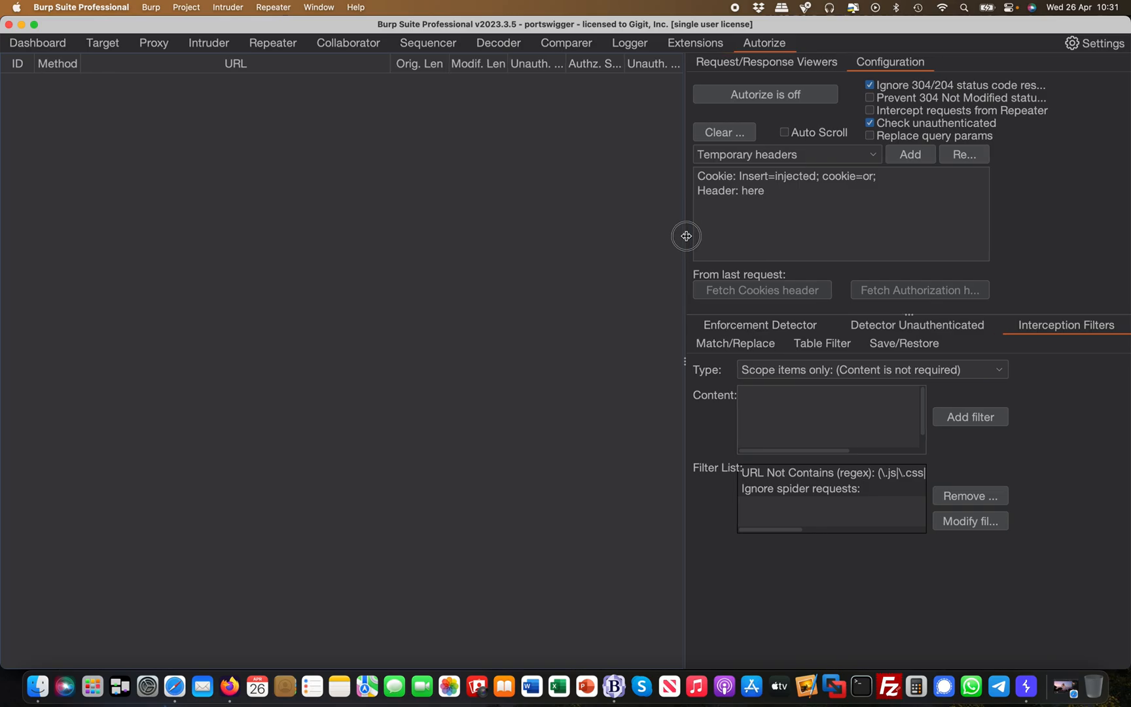
# Step: Widen Autorize's Configuration panel while the extension remains off
pyautogui.click(234, 670)
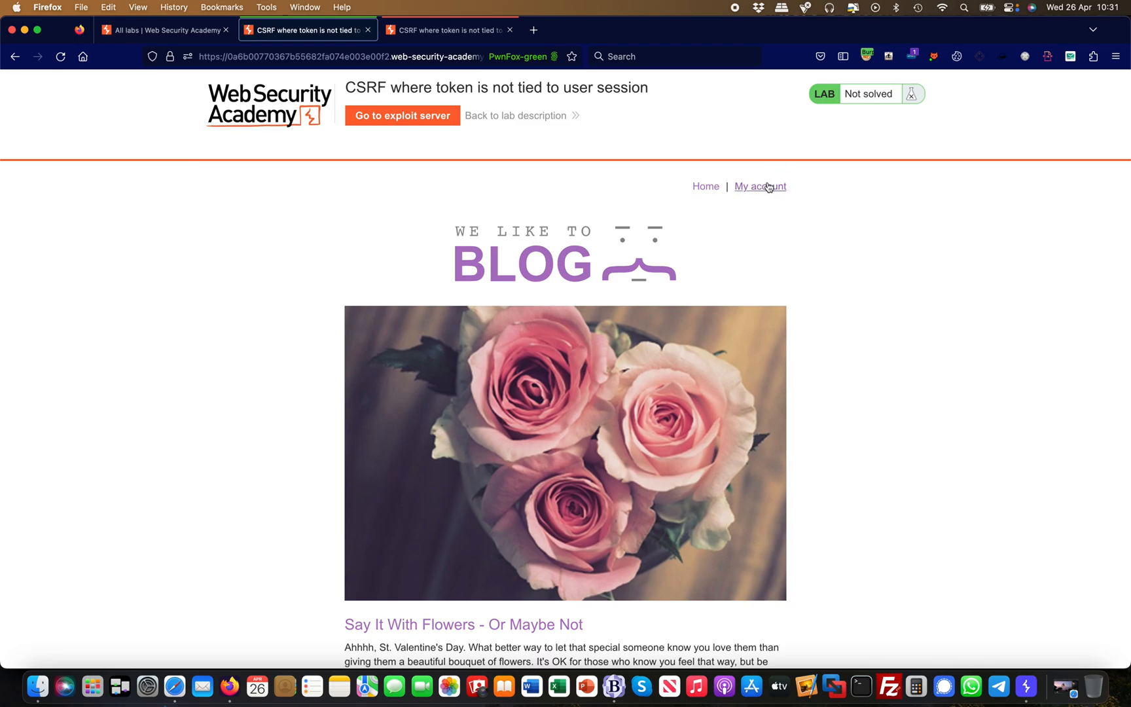
# Step: Log in as wiener in the first lab tab and as carlos in the second
pyautogui.click(759, 186)
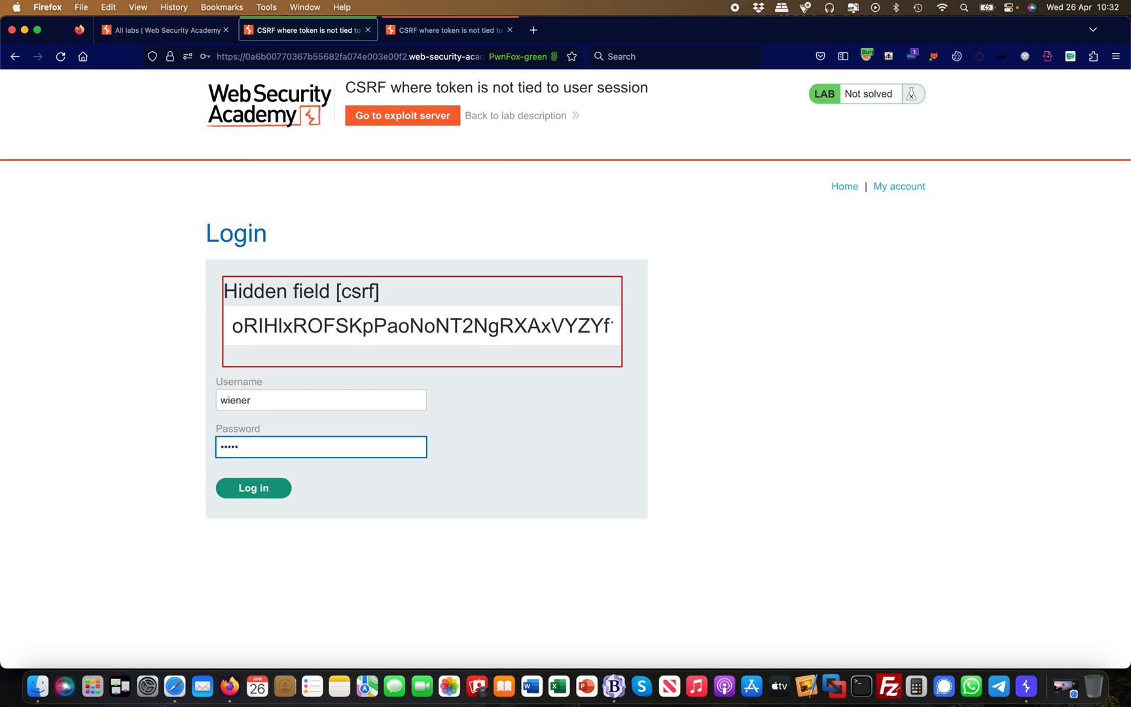
pyautogui.click(253, 487)
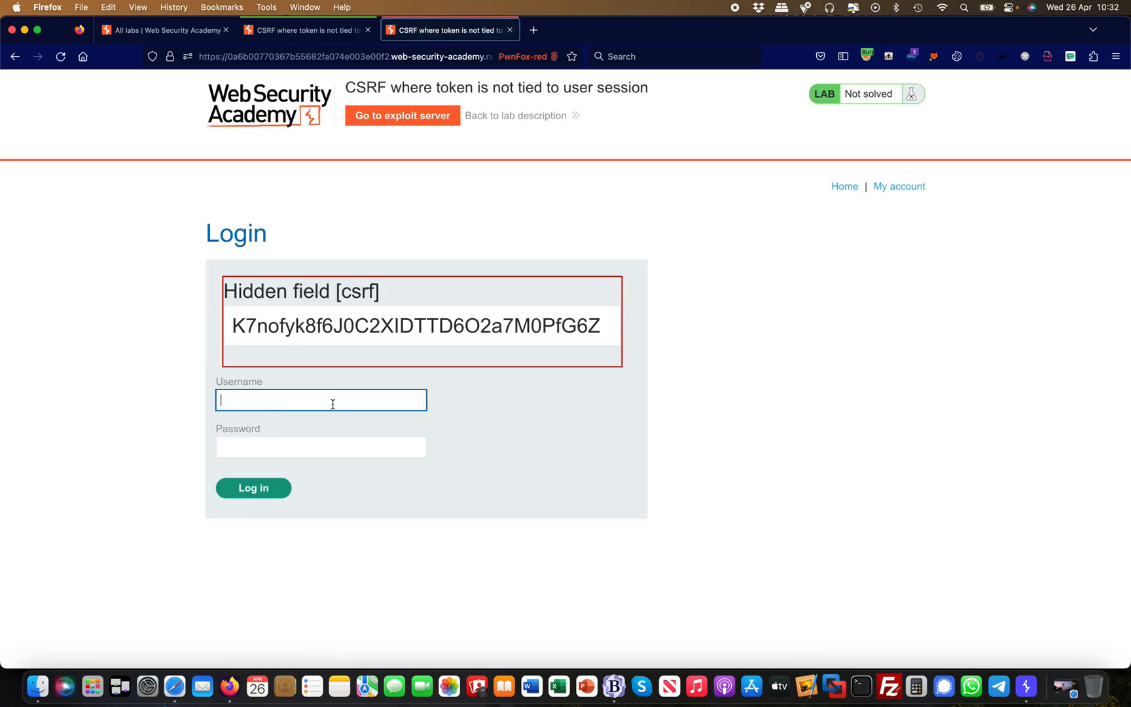
pyautogui.write('carlos')
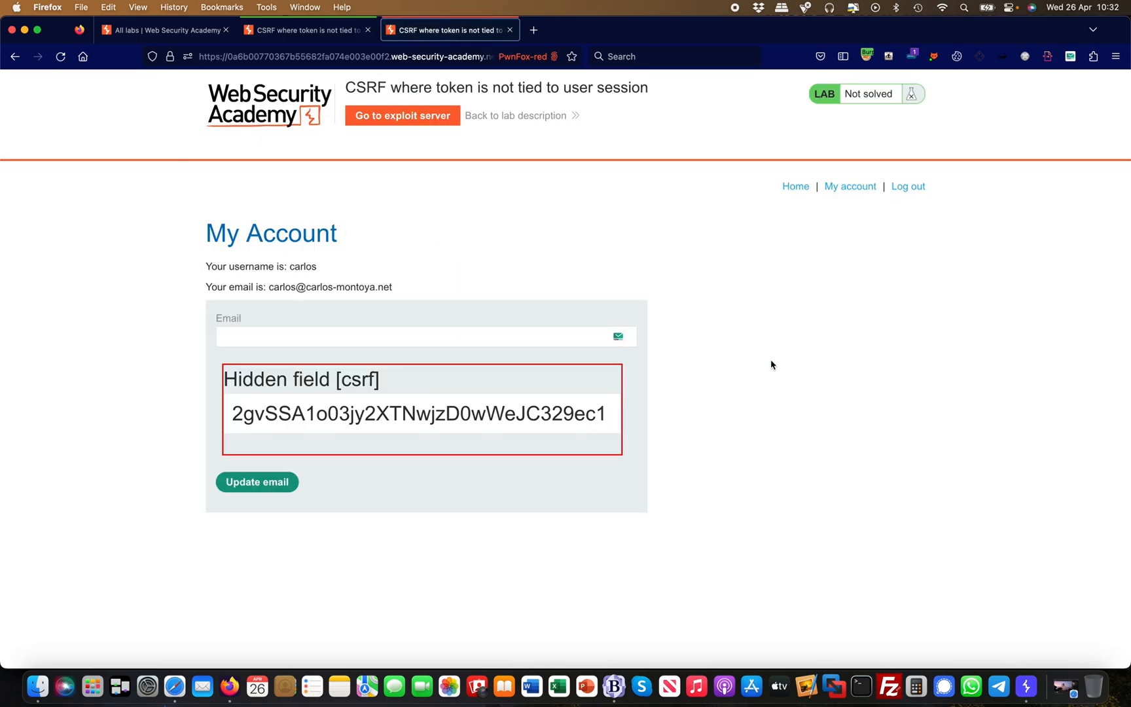
pyautogui.moveTo(1018, 667)
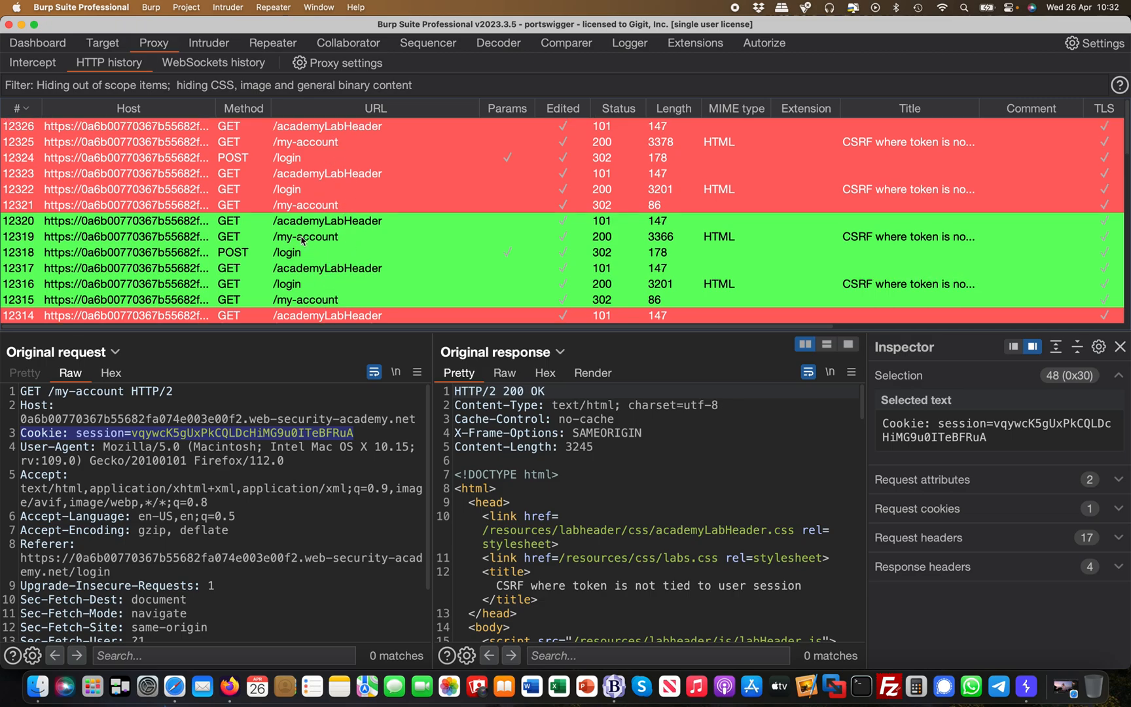
# Step: Select the Cookie: session= line of the red /my-account request and return to Autorize
pyautogui.click(303, 142)
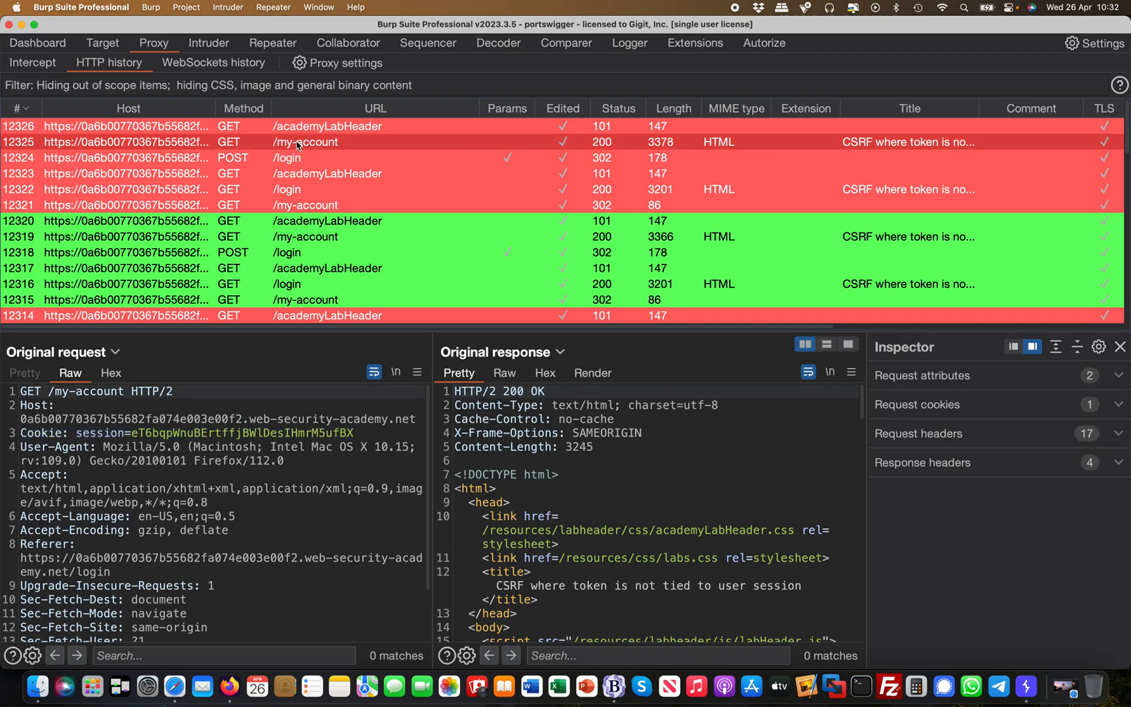
pyautogui.moveTo(345, 454)
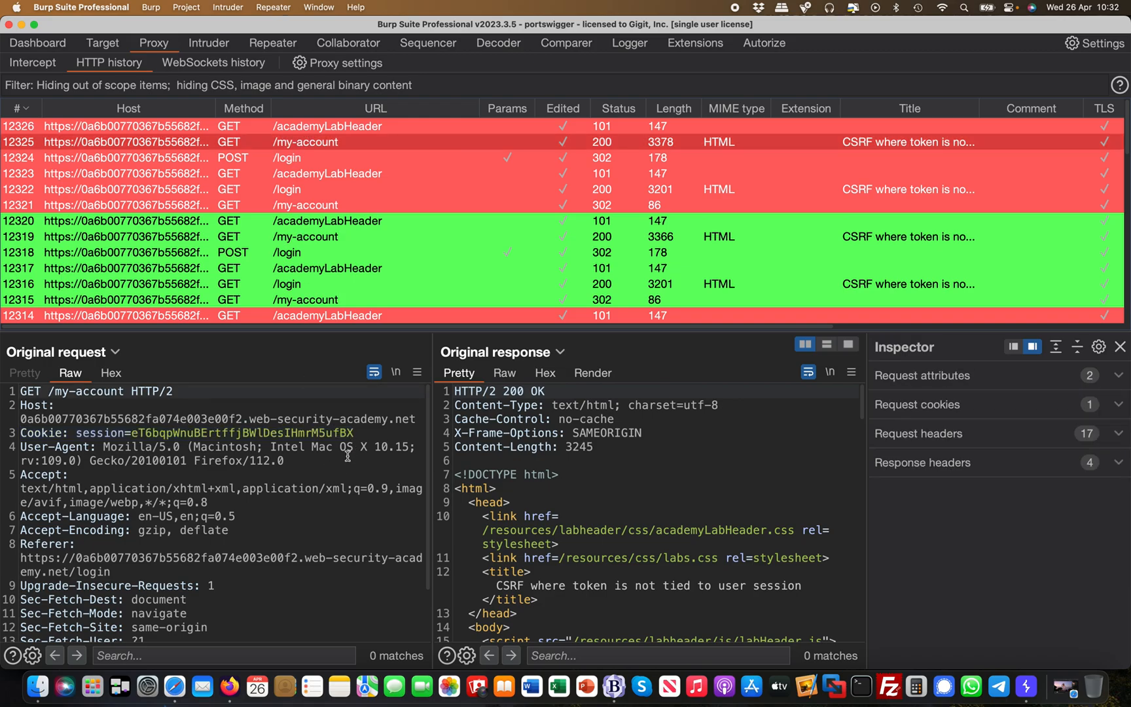
pyautogui.moveTo(20, 434); pyautogui.dragTo(355, 433)
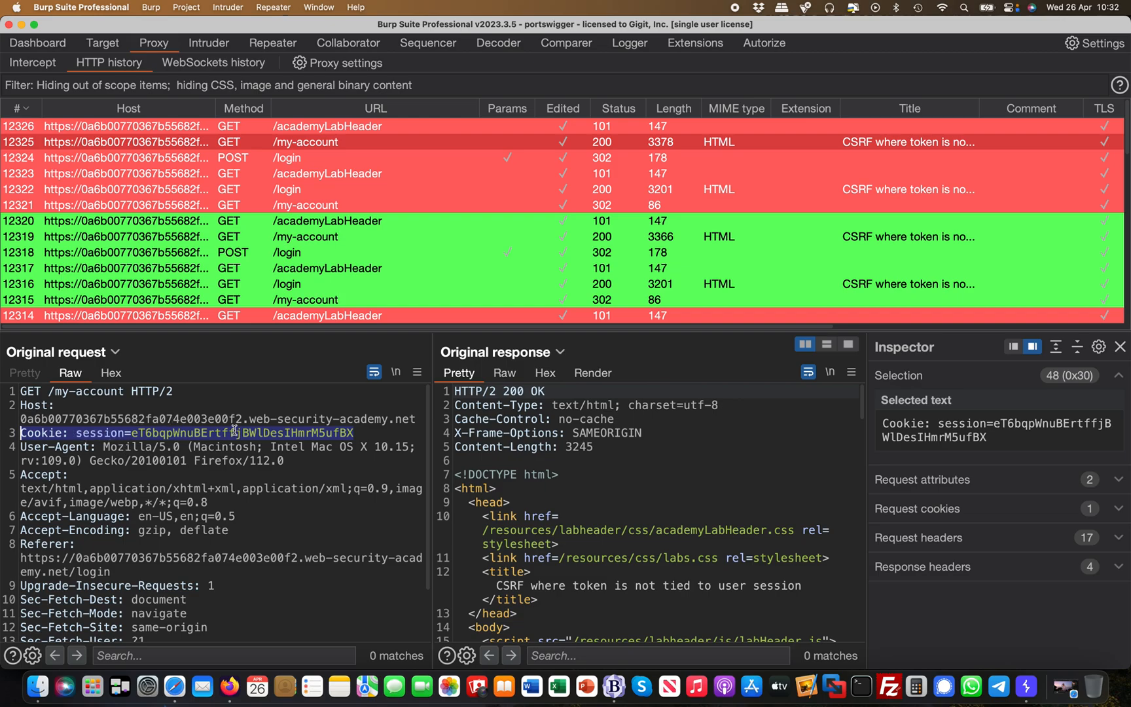
pyautogui.click(763, 43)
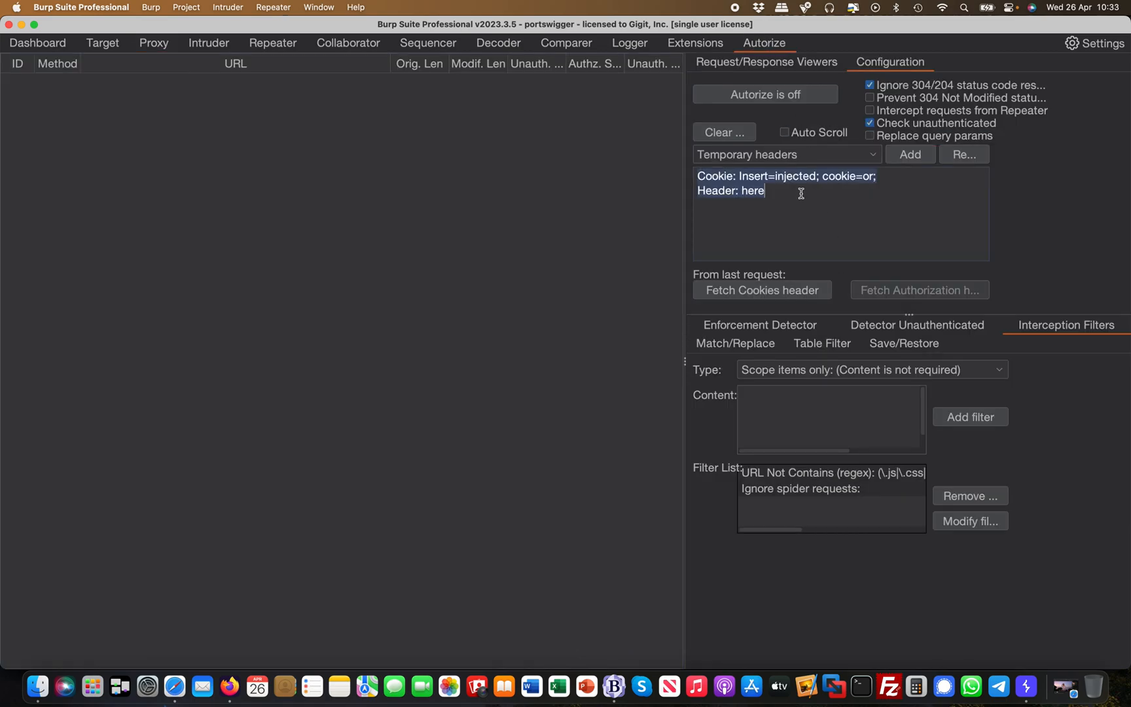
# Step: Replace the sample temporary headers with carlos's session cookie and switch Autorize on
pyautogui.click(760, 290)
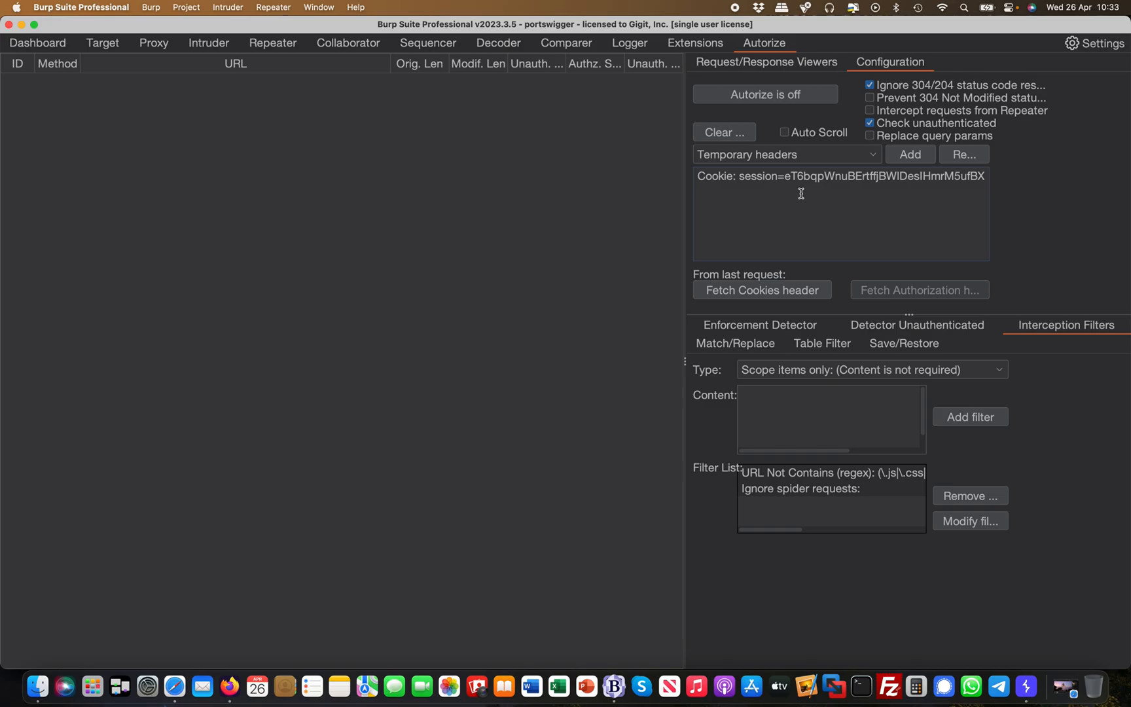
pyautogui.moveTo(765, 89)
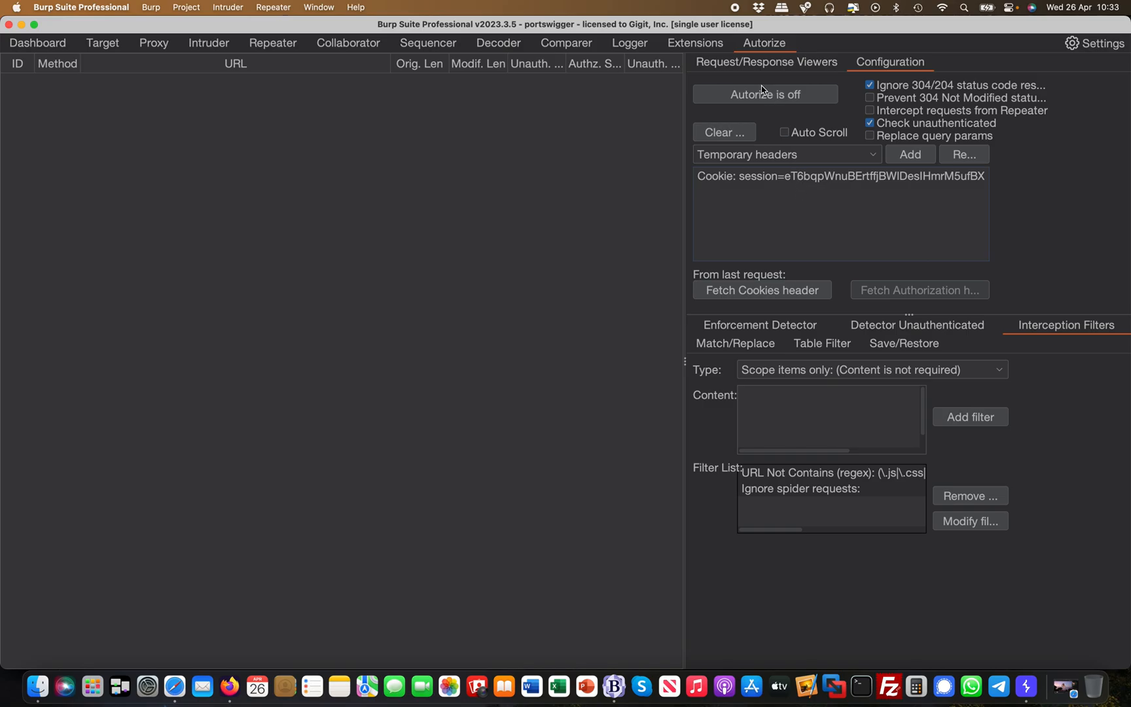
pyautogui.click(764, 94)
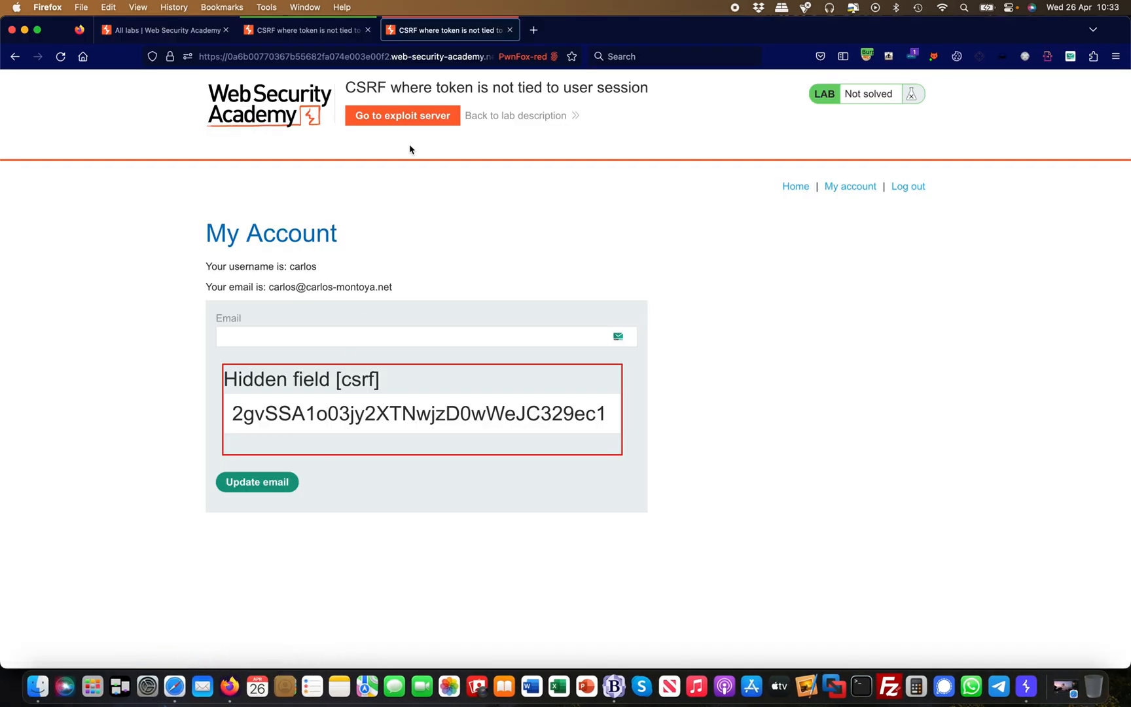
# Step: As the other user, revisit Home and My account and begin a new email 'est1@t'
pyautogui.click(303, 30)
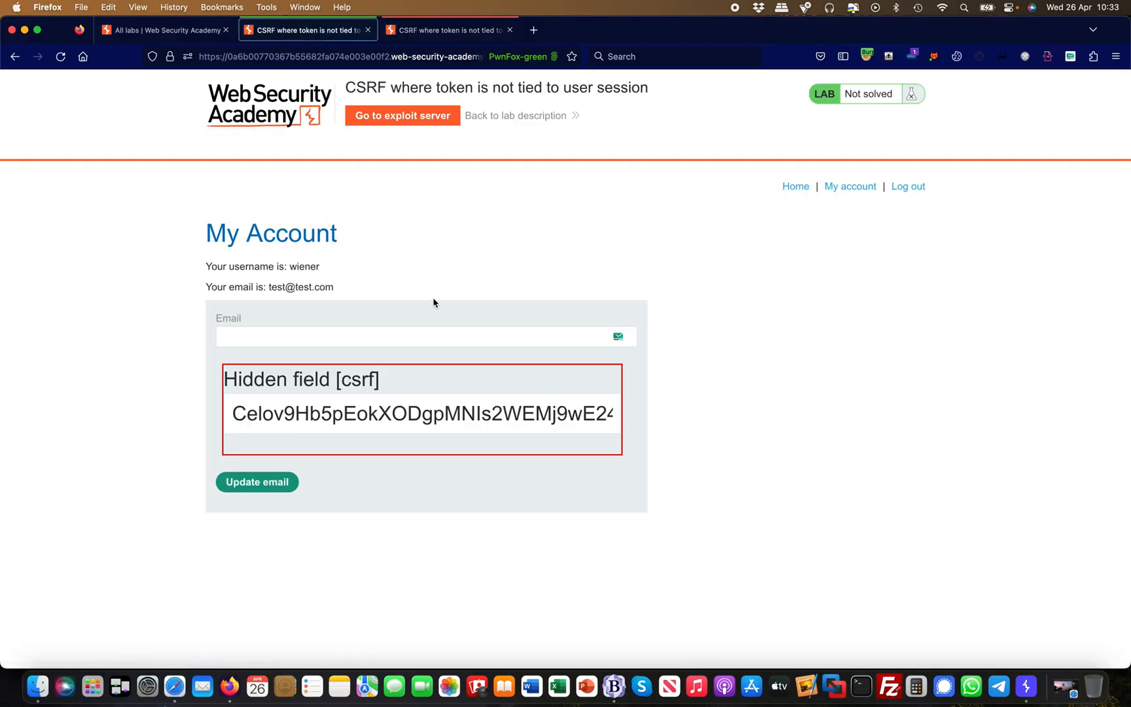
pyautogui.click(795, 186)
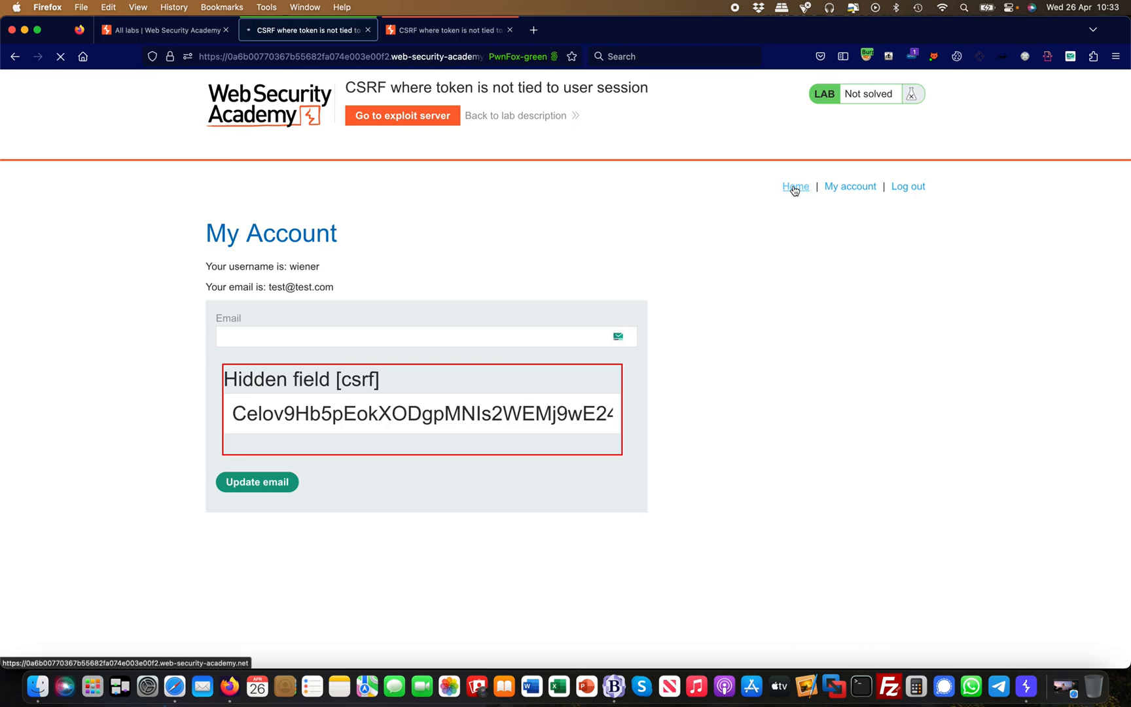
pyautogui.click(795, 186)
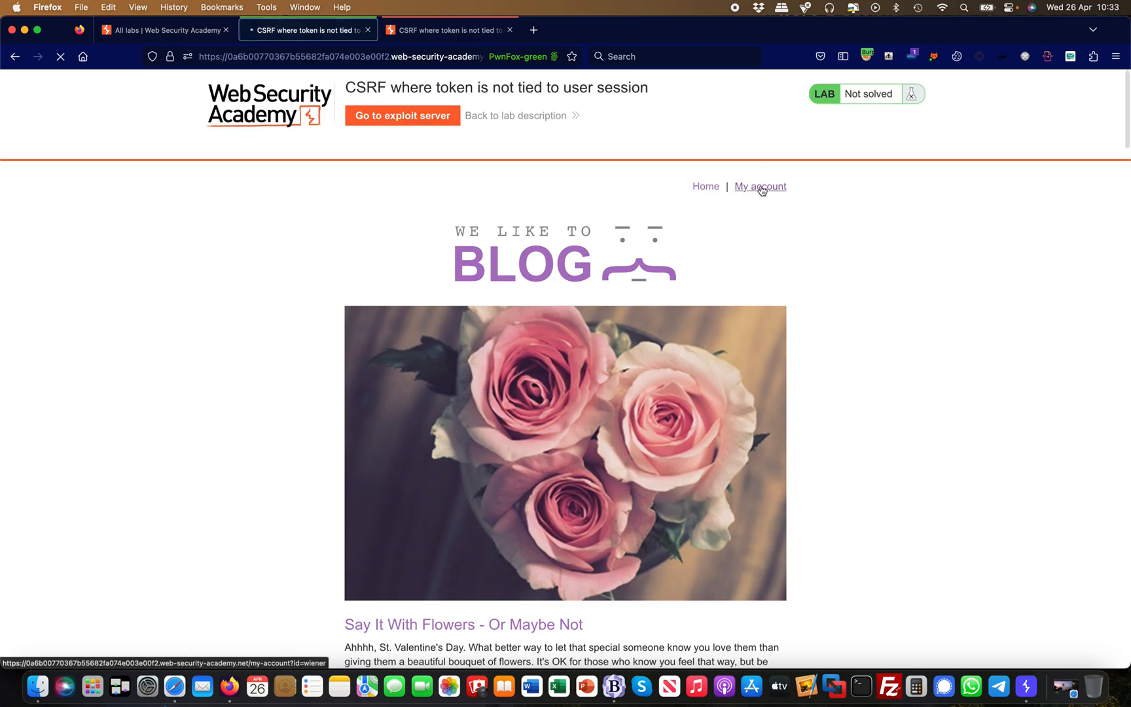
pyautogui.click(759, 186)
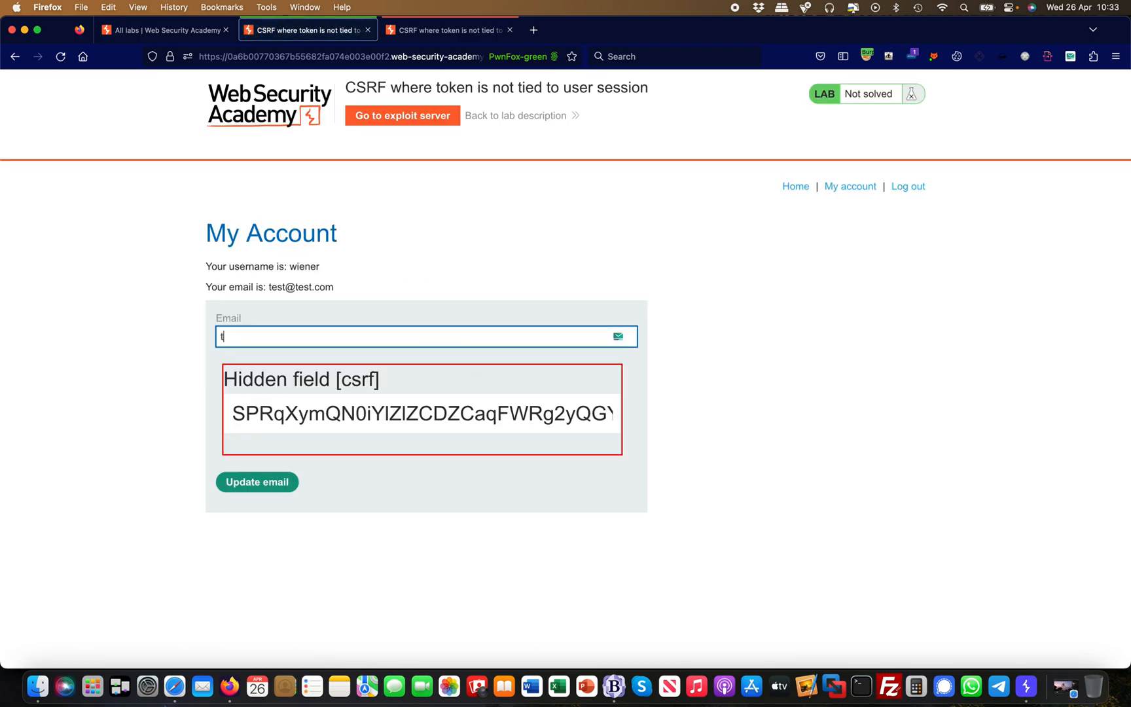
pyautogui.write('est1@t')
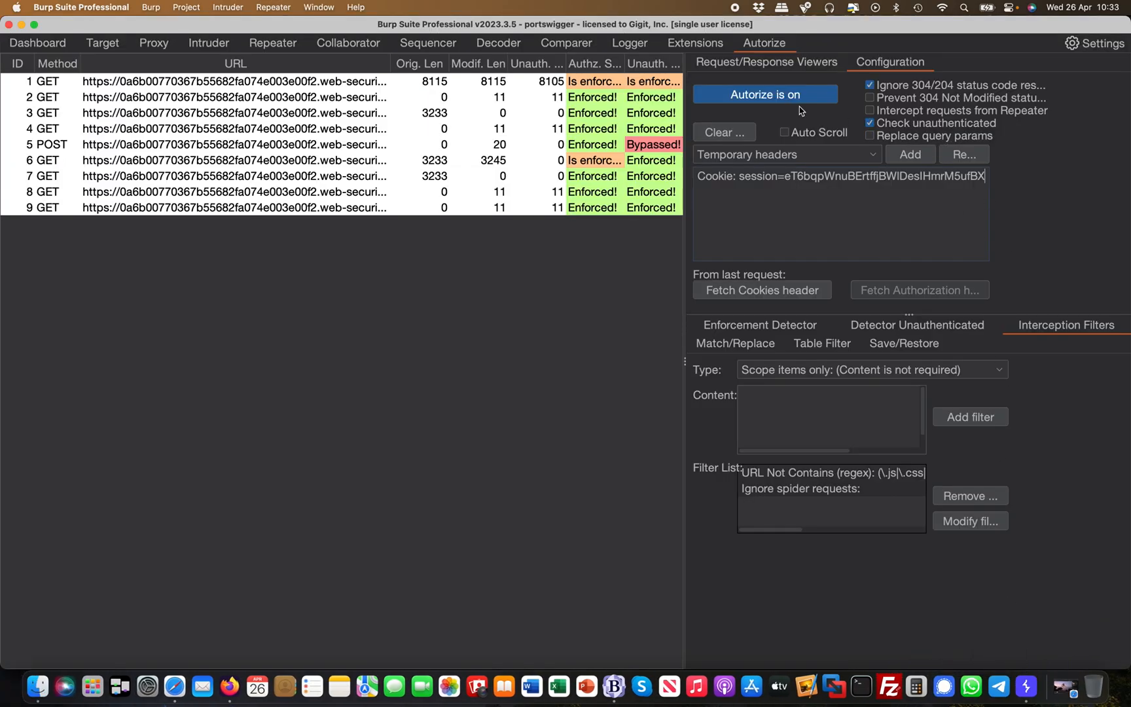
pyautogui.moveTo(398, 82)
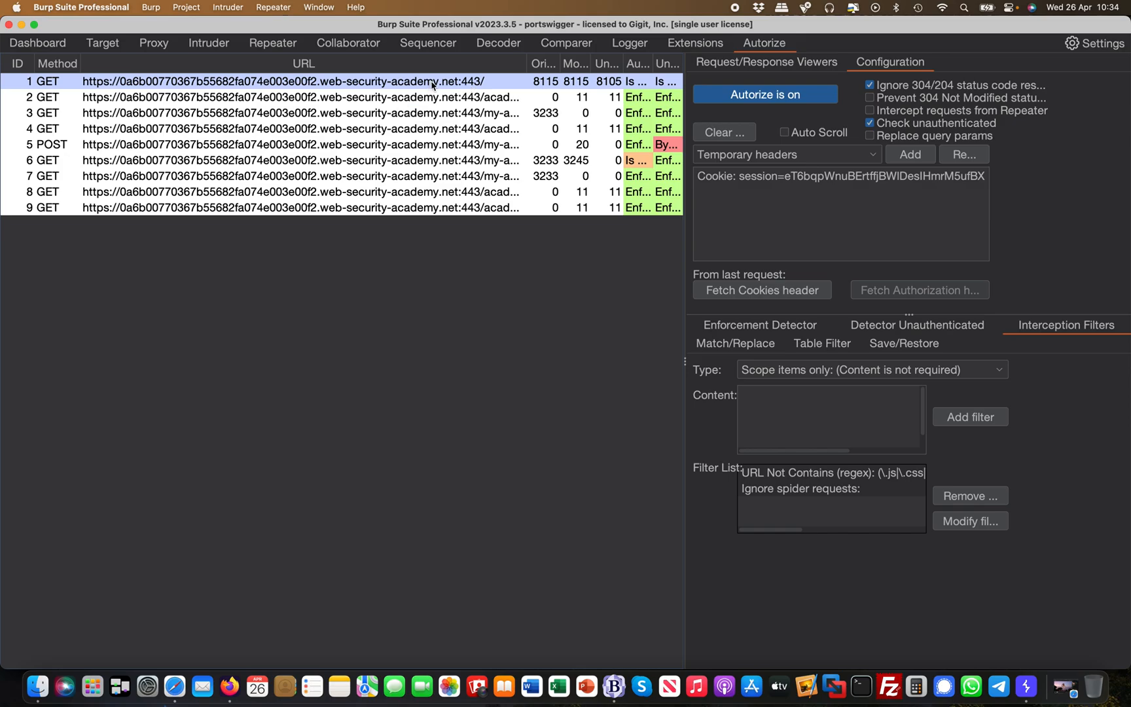
pyautogui.moveTo(525, 61)
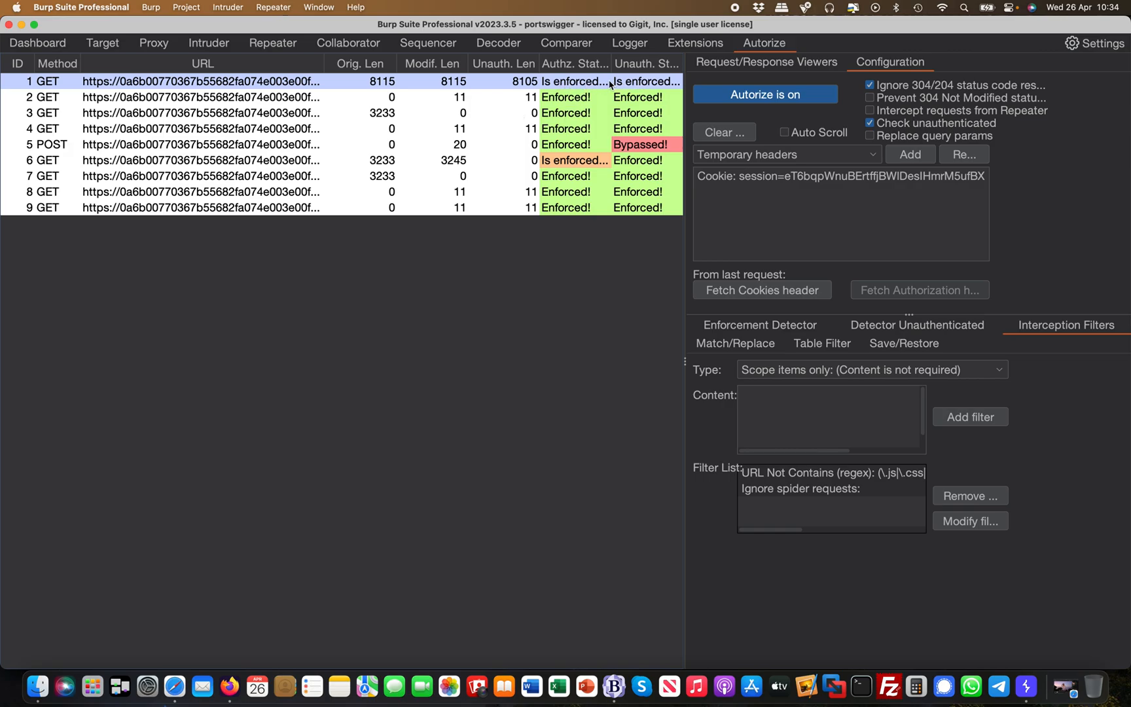
pyautogui.moveTo(323, 68)
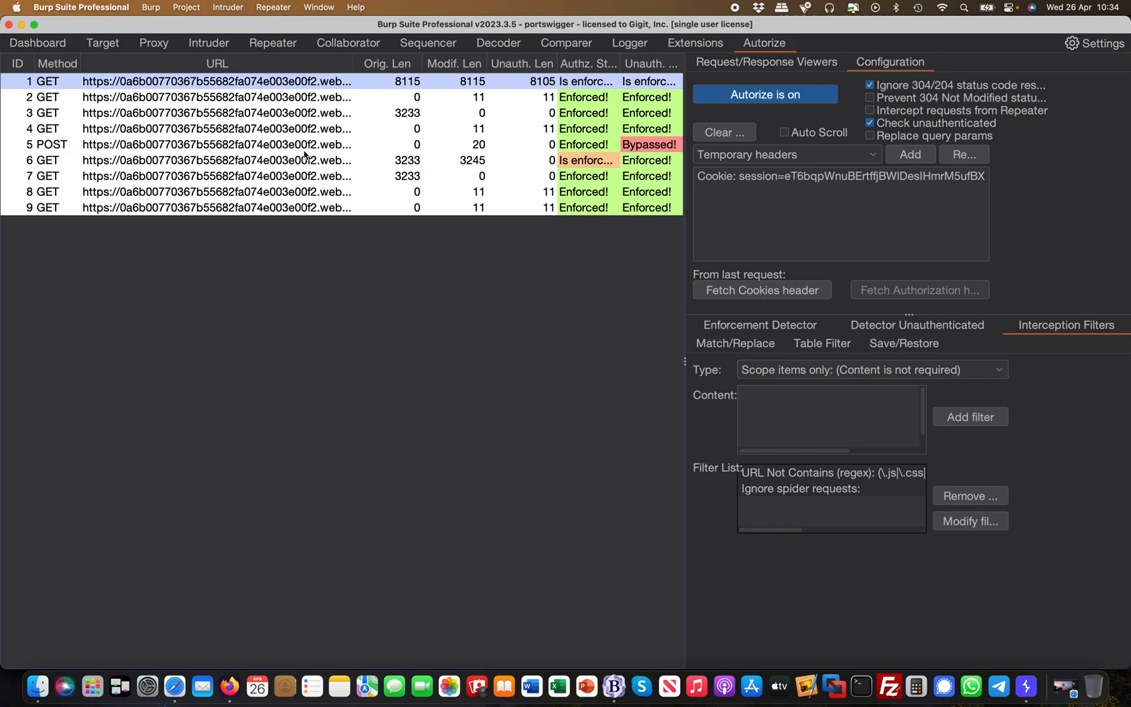
# Step: Inspect the bypassed change-email POST, then send the original GET /my-account request to Repeater
pyautogui.click(216, 144)
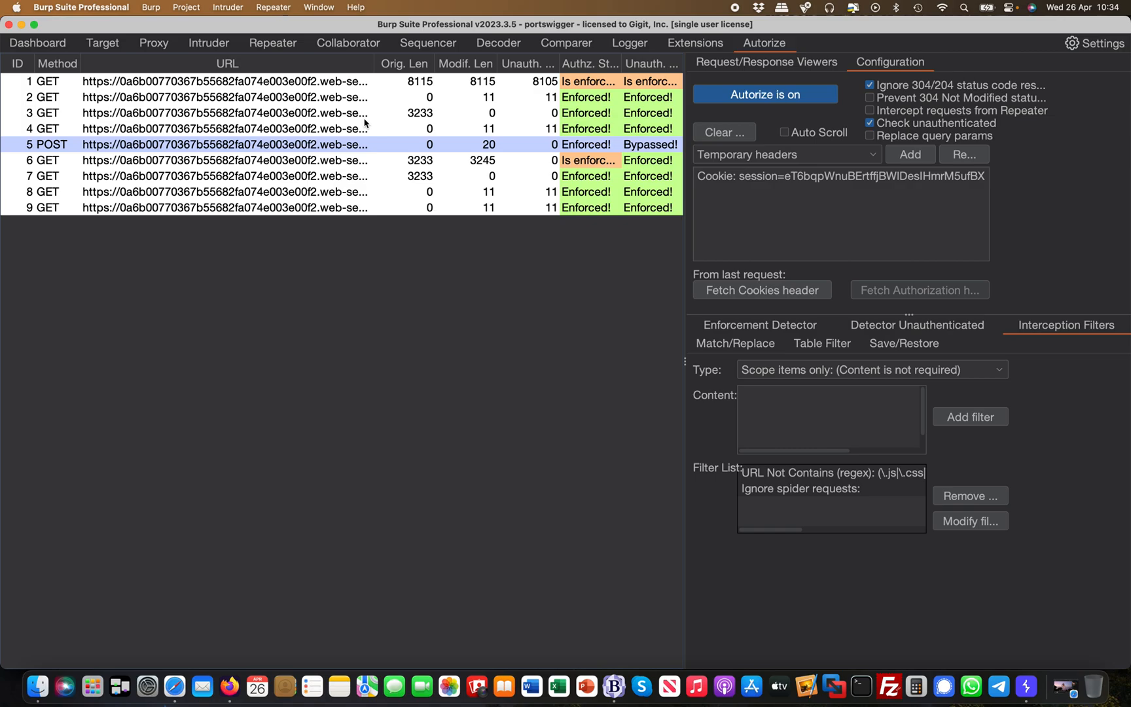
pyautogui.moveTo(267, 152)
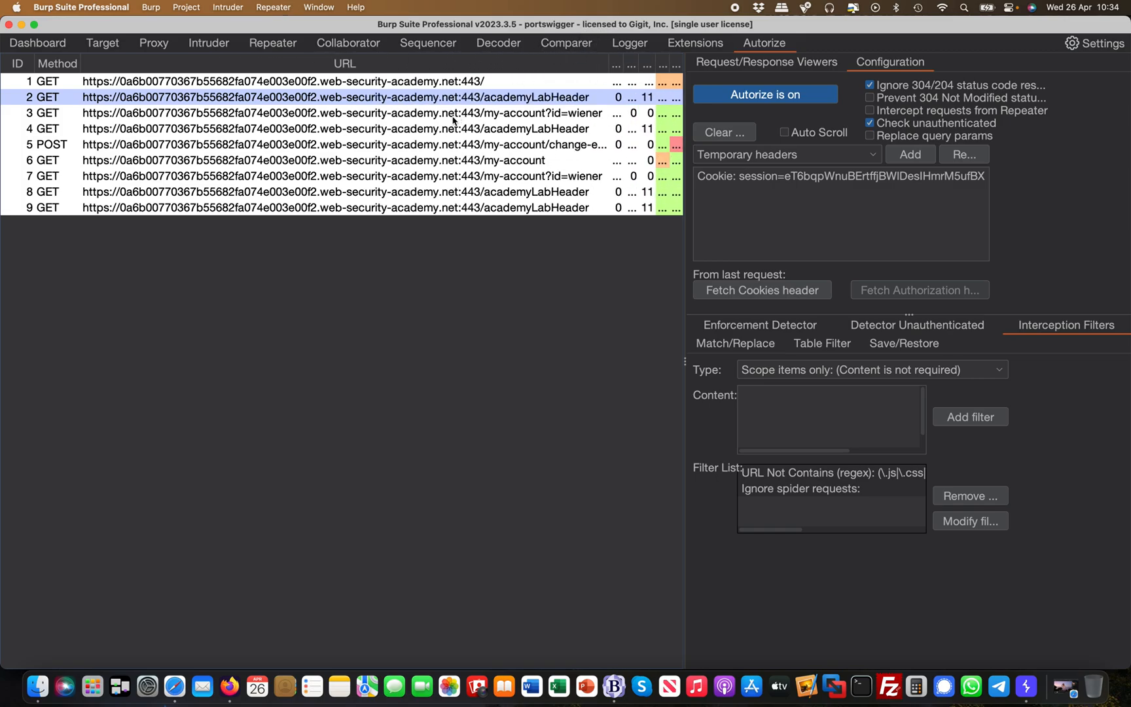
pyautogui.rightClick(340, 113)
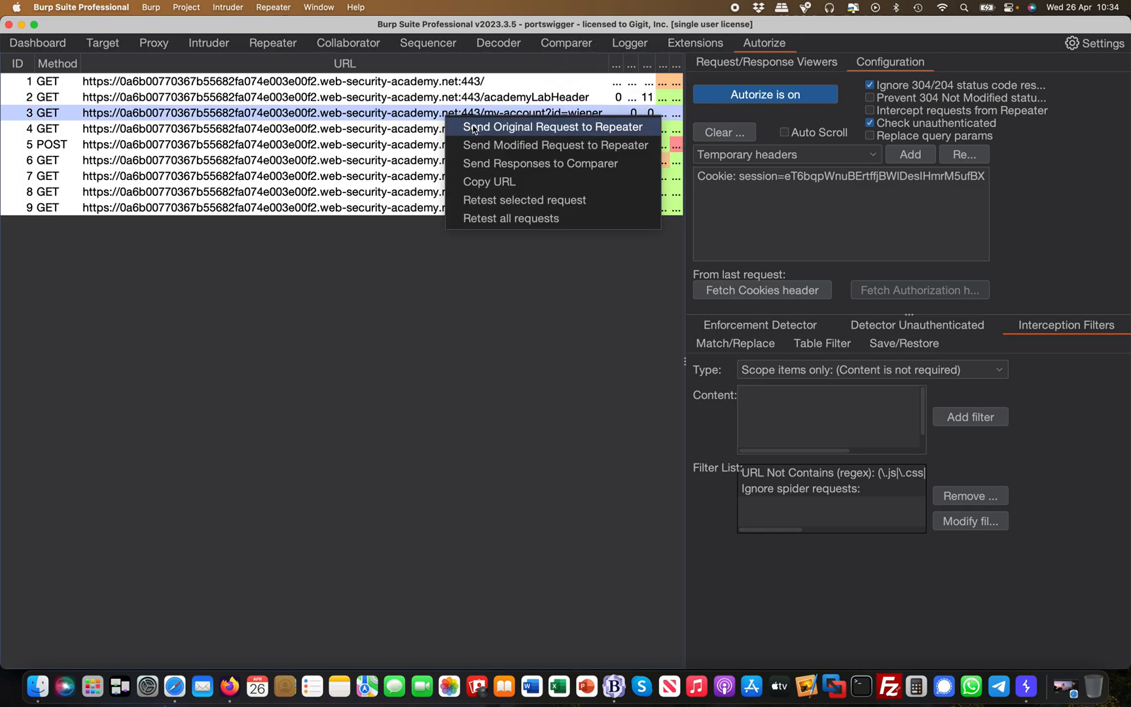
pyautogui.click(552, 126)
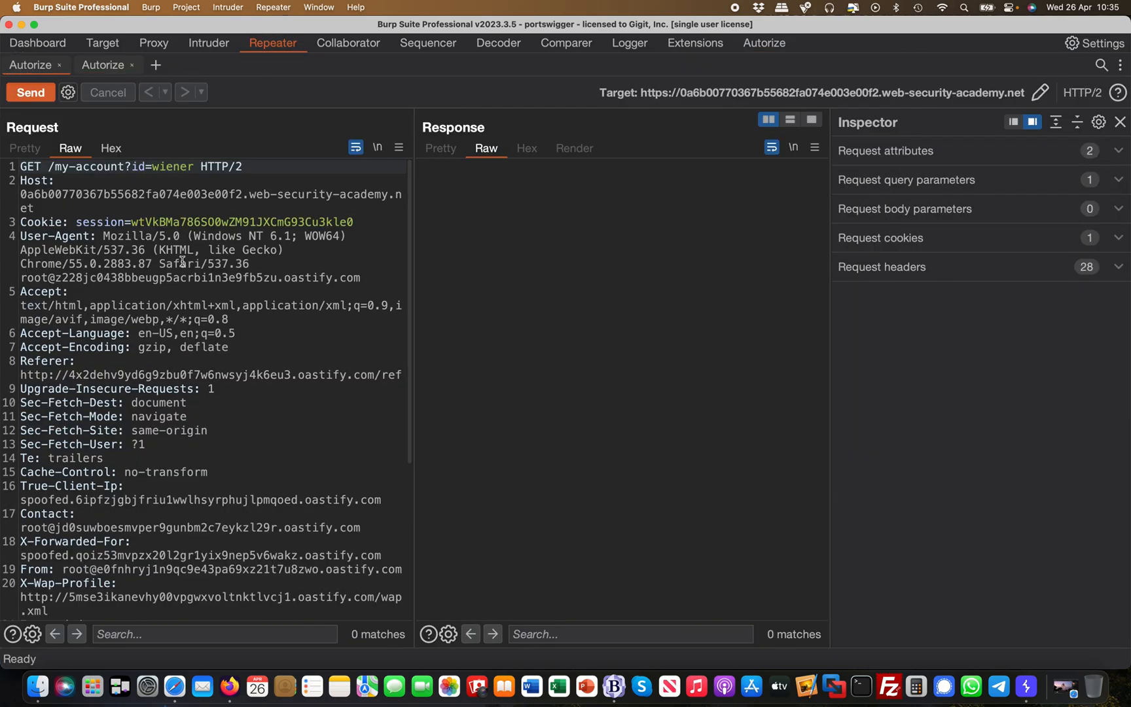
pyautogui.moveTo(130, 221); pyautogui.dragTo(353, 221)
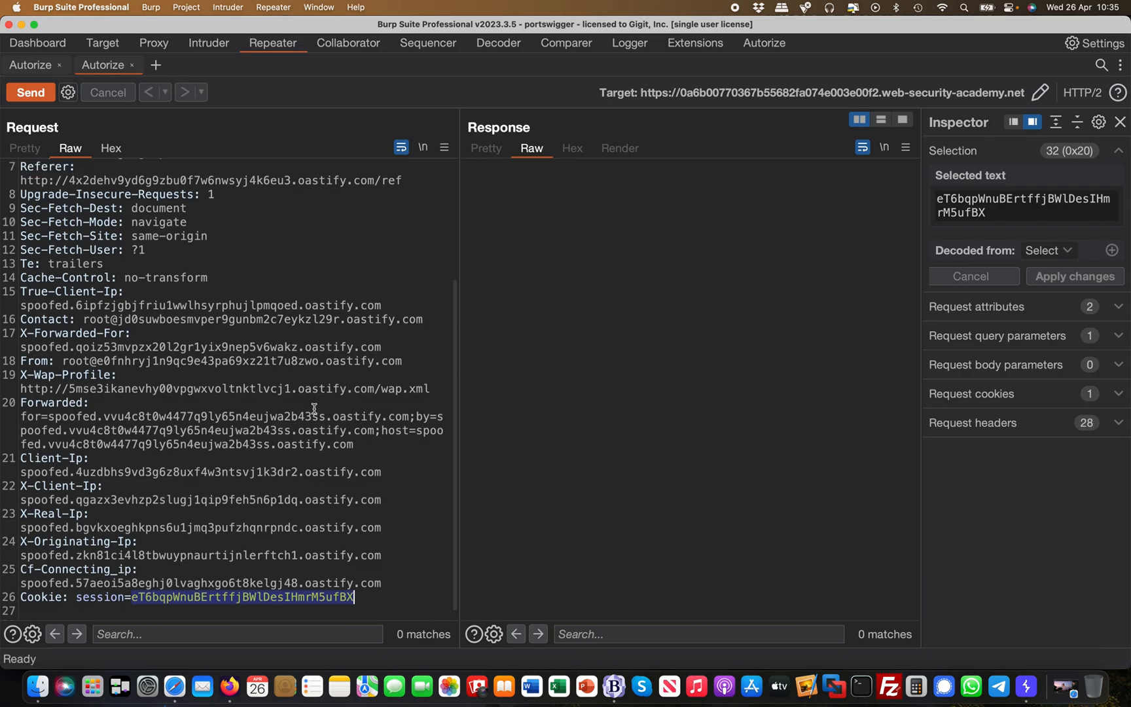
pyautogui.click(30, 64)
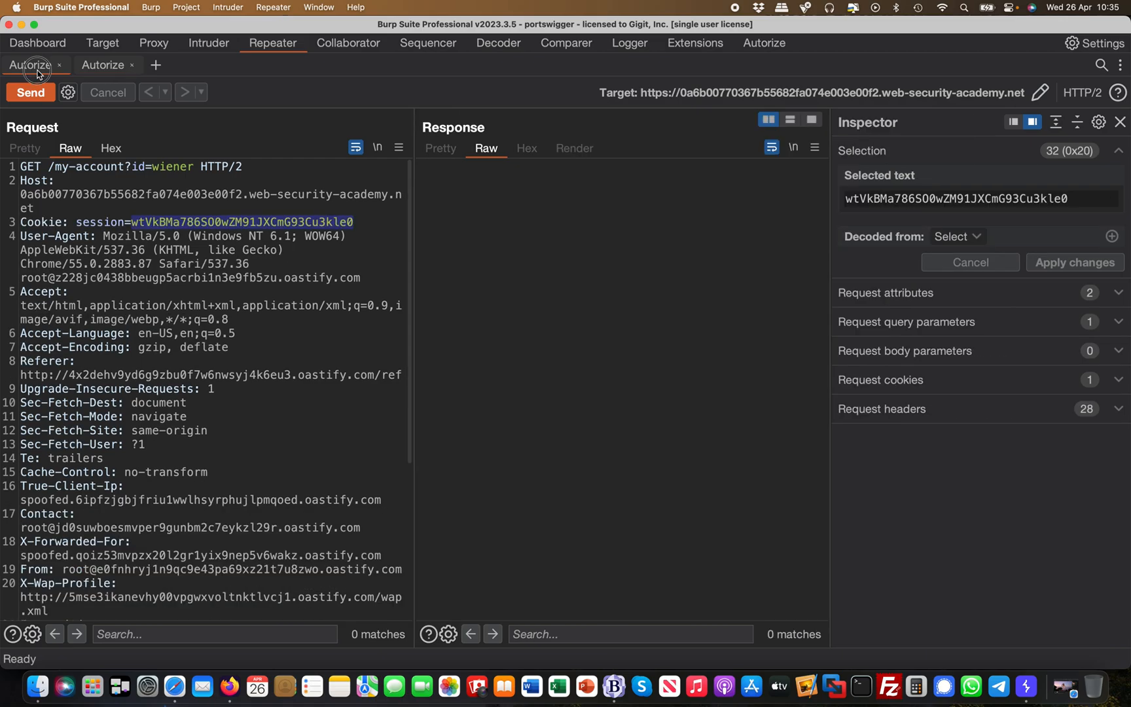
pyautogui.moveTo(291, 287)
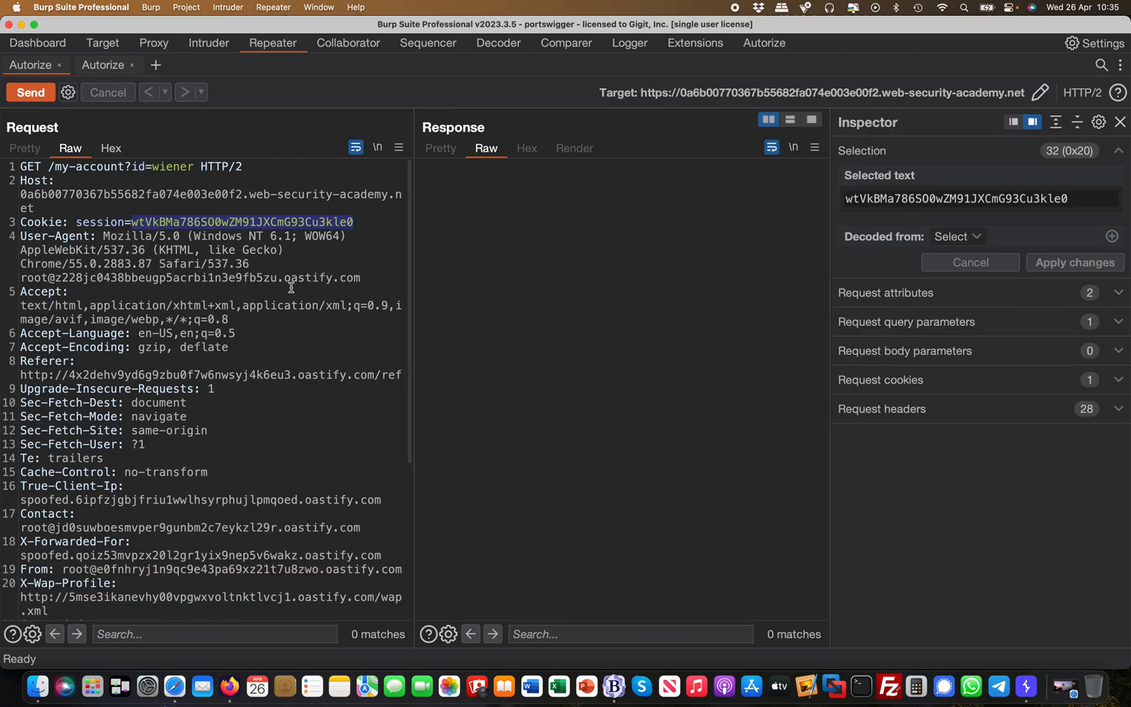